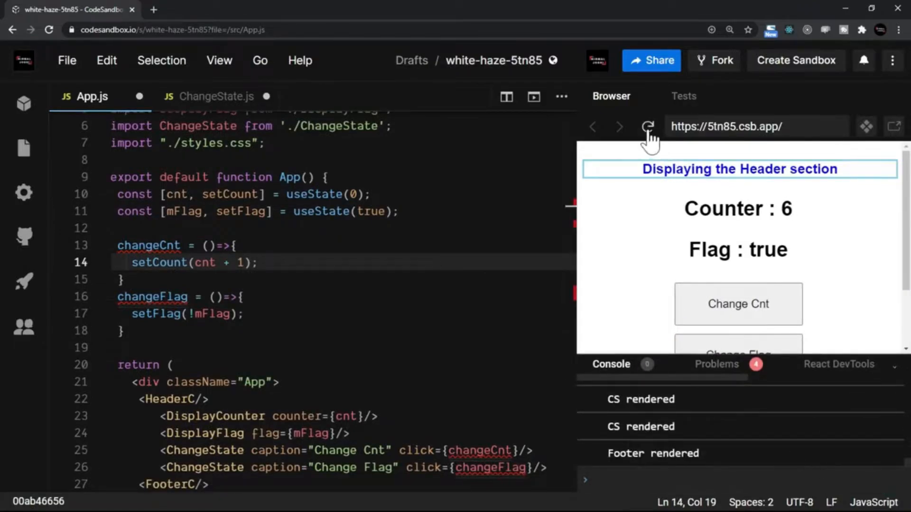
Reload the app preview so the counter resets to 0 with fresh render logs.
{"action": "left_click", "coordinate": [649, 127]}
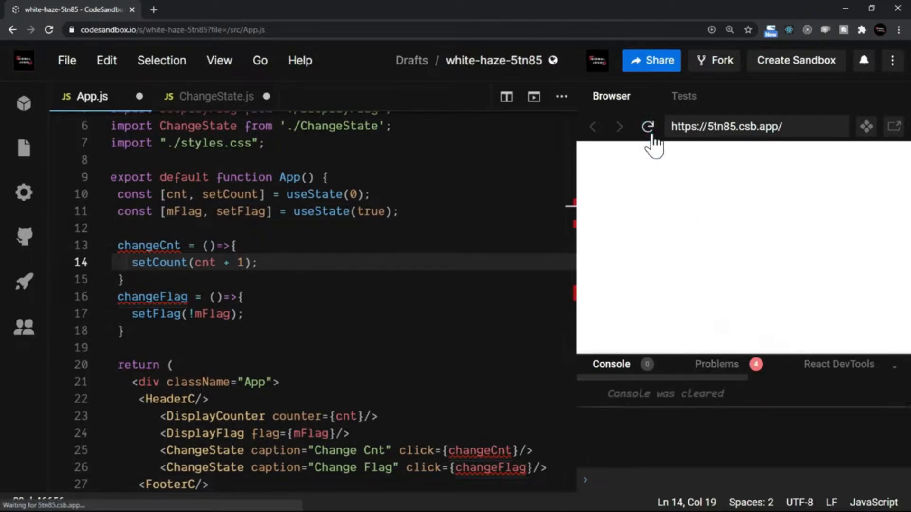
{"action": "left_click", "coordinate": [649, 127]}
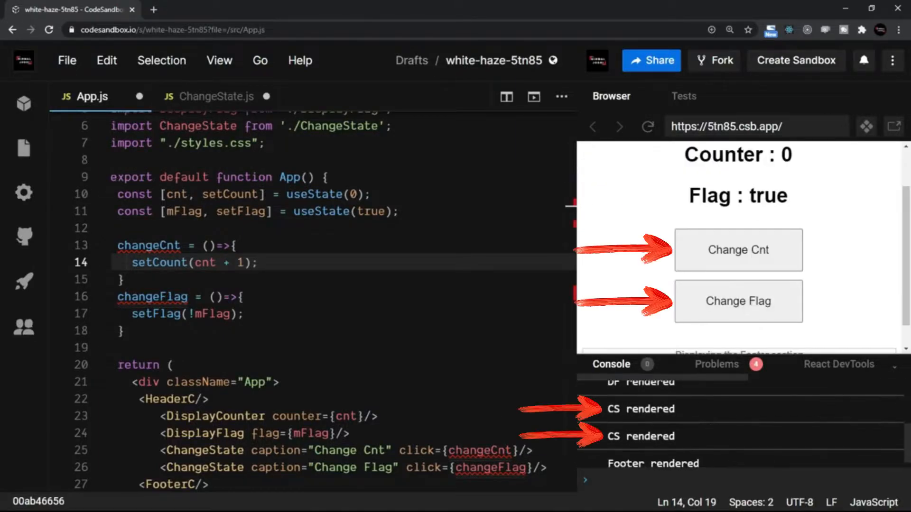
{"action": "mouse_move", "coordinate": [665, 456]}
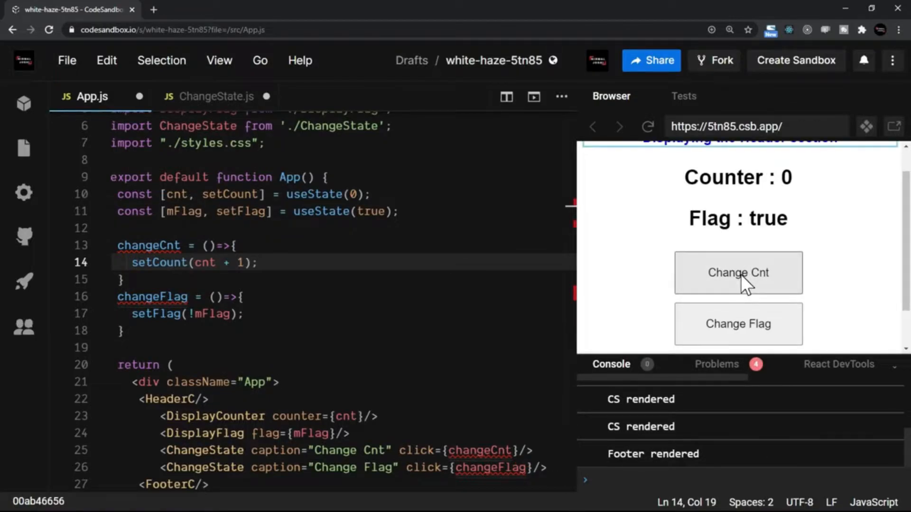
Raise the counter with Change Cnt, then show the project's file list in the Explorer.
{"action": "left_click", "coordinate": [739, 273]}
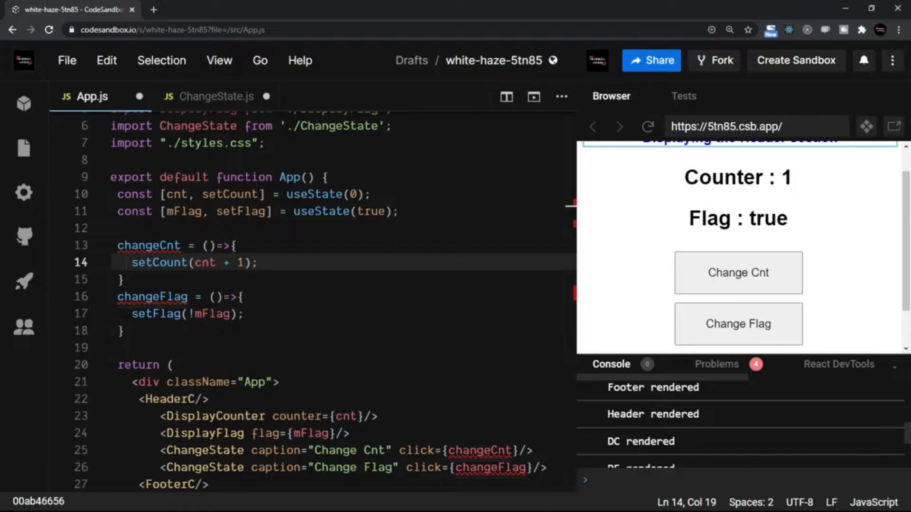
{"action": "mouse_move", "coordinate": [744, 182]}
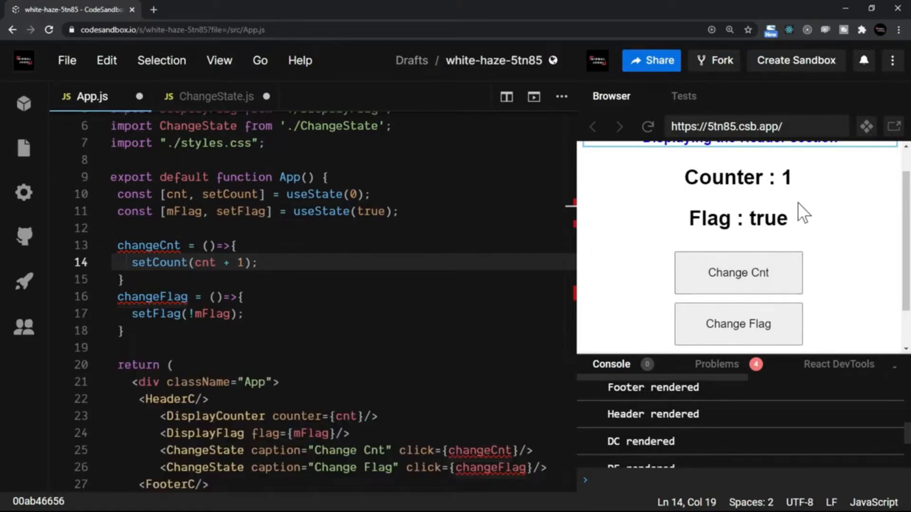
{"action": "mouse_move", "coordinate": [861, 289]}
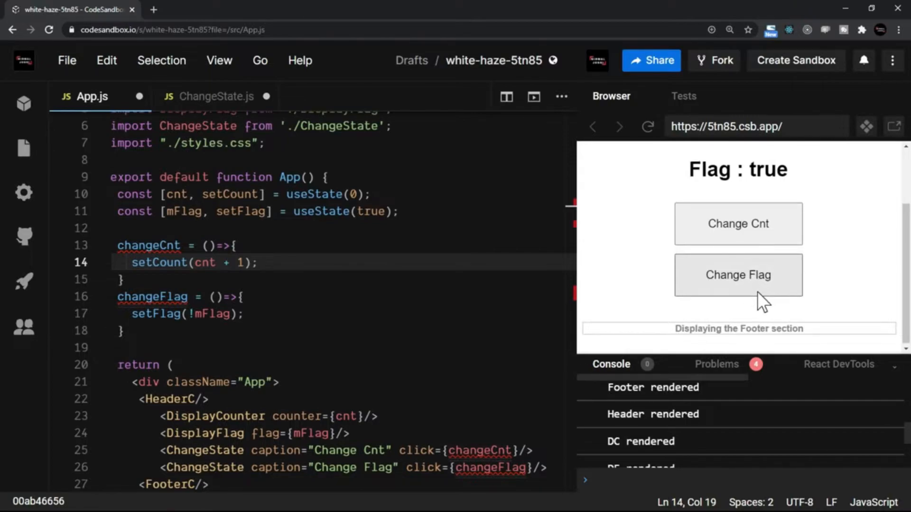
{"action": "mouse_move", "coordinate": [801, 194]}
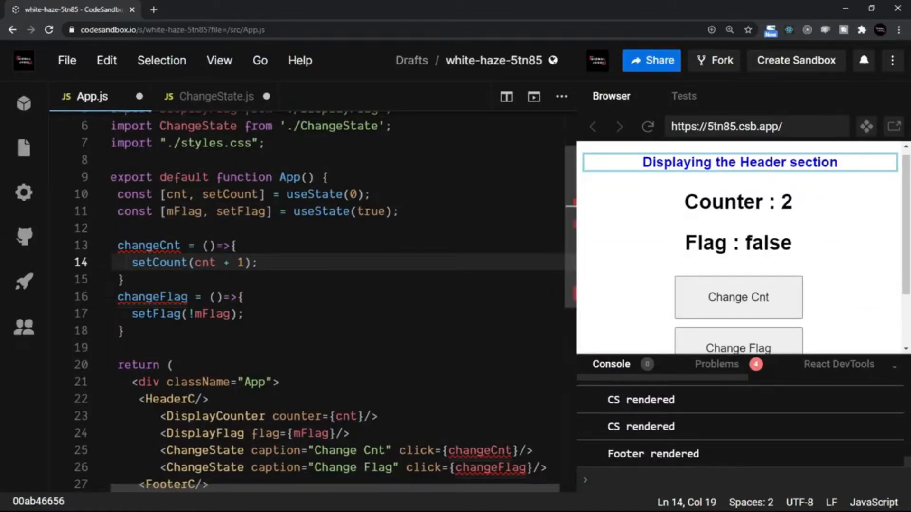
{"action": "left_click", "coordinate": [24, 147]}
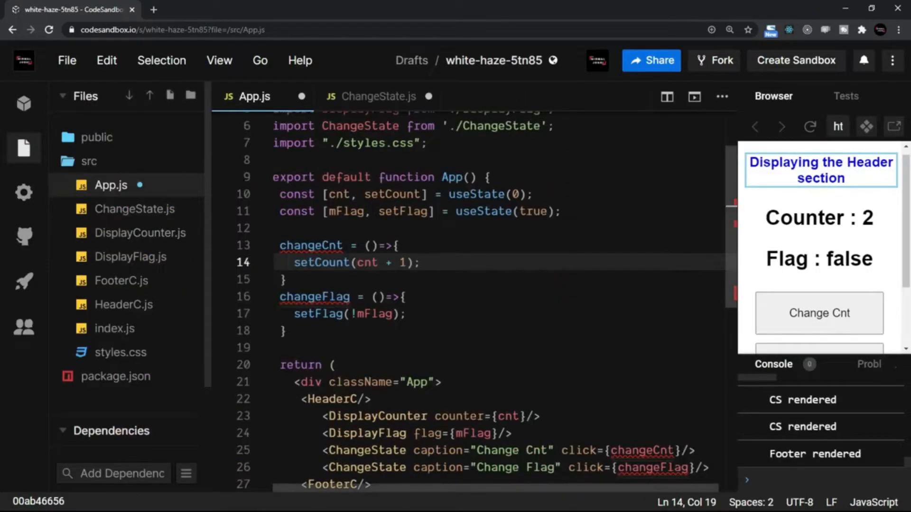
{"action": "mouse_move", "coordinate": [150, 240]}
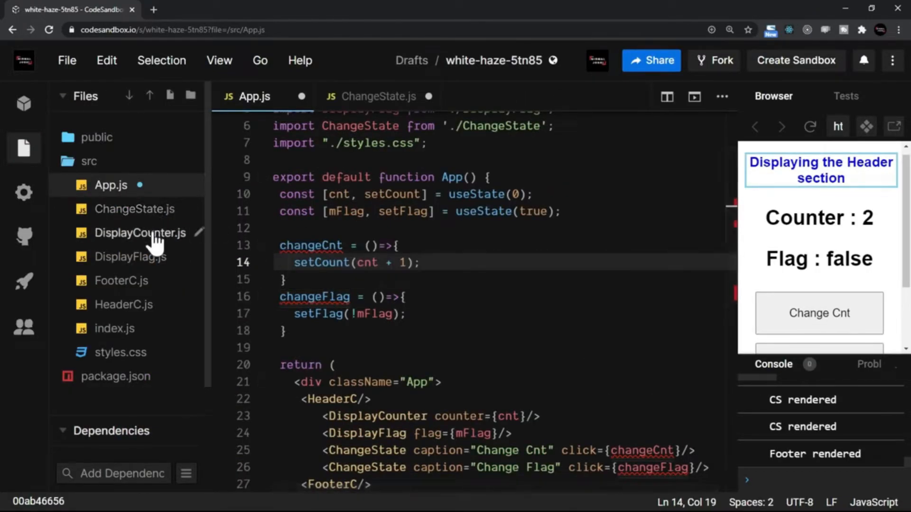
Change DisplayCounter.js to export default React.memo(DisplayCounter).
{"action": "left_click", "coordinate": [141, 233]}
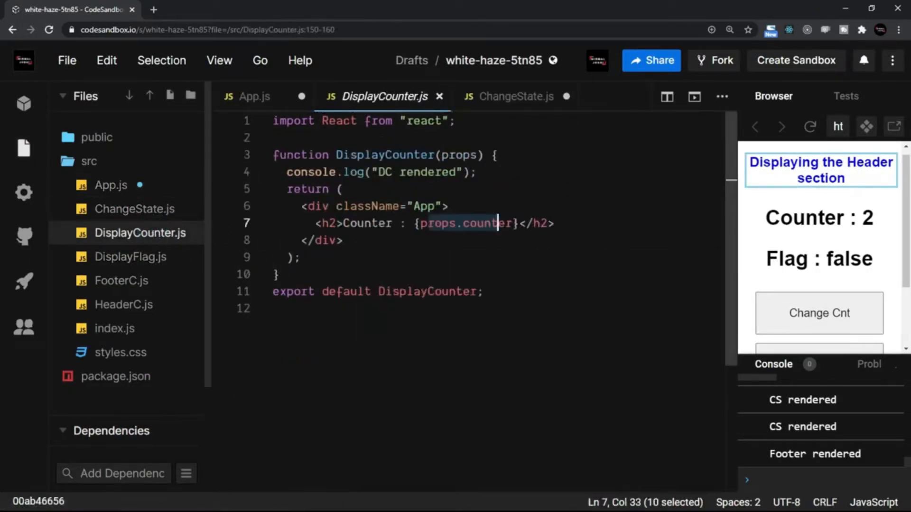
{"action": "type", "text": "Reac"}
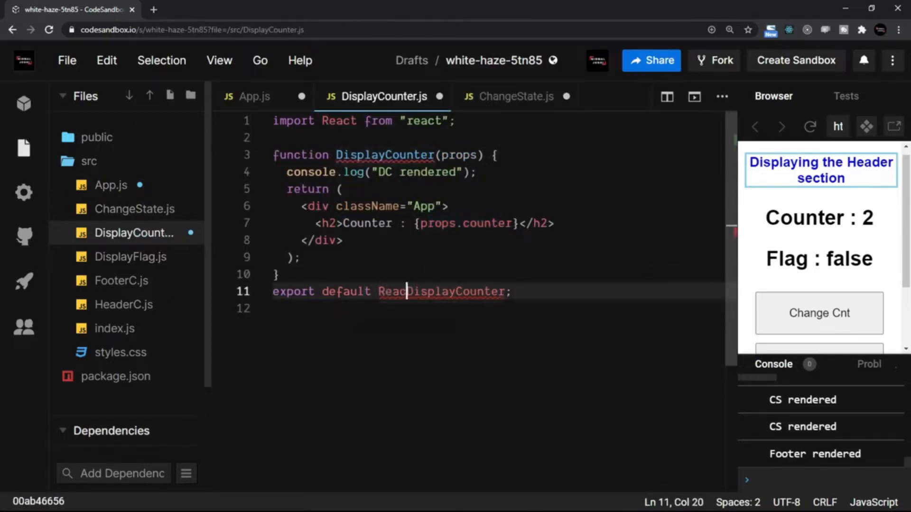
{"action": "type", "text": ".memo"}
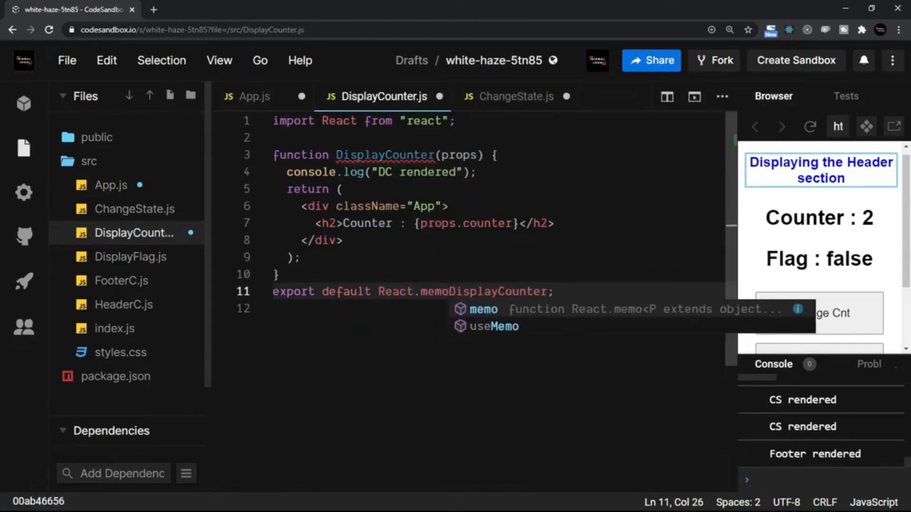
{"action": "type", "text": "(DisplayCounter)"}
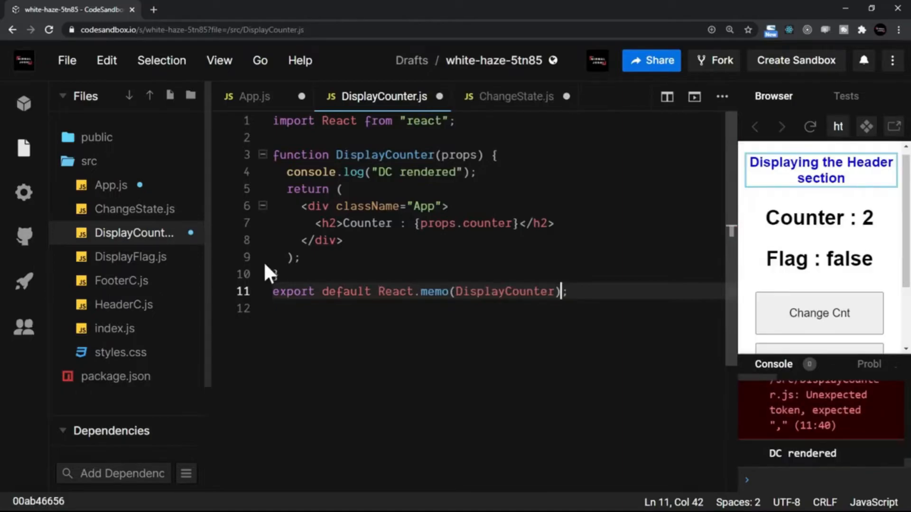
Move through HeaderC, ChangeState and the other component files to memoize their exports.
{"action": "left_click", "coordinate": [121, 281]}
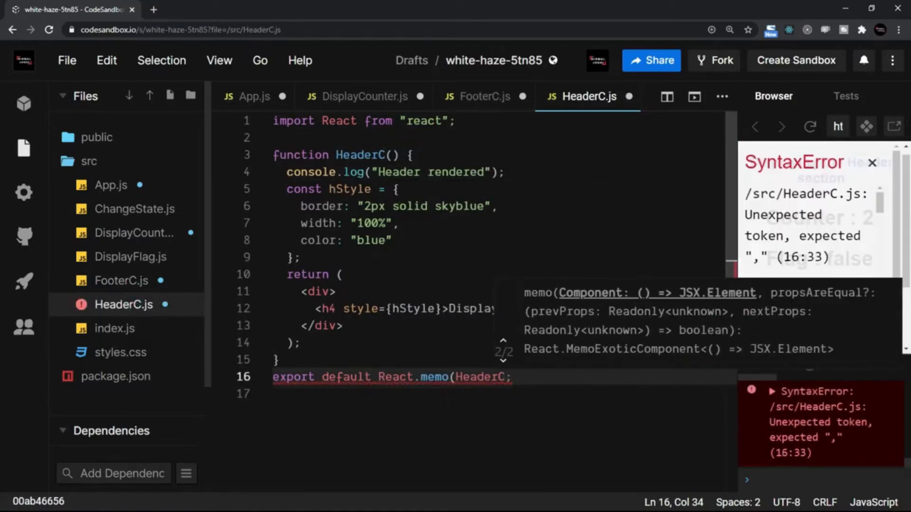
{"action": "left_click", "coordinate": [135, 209]}
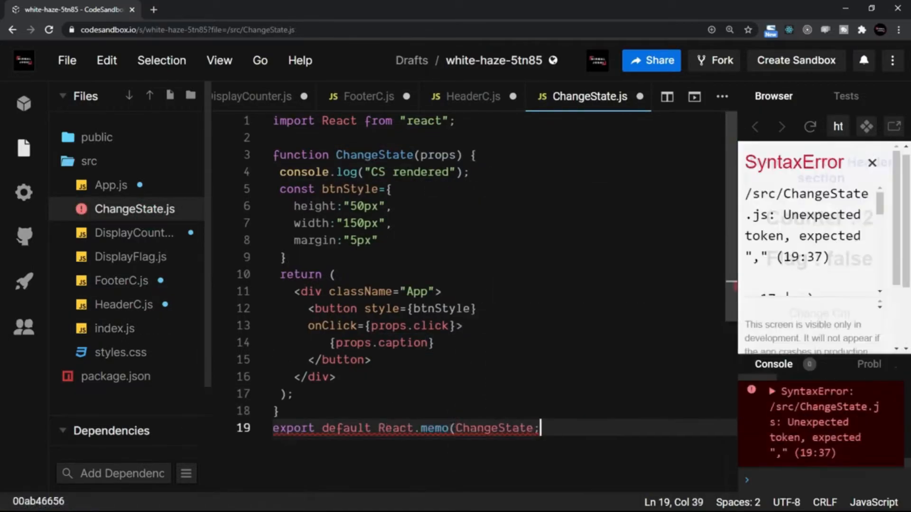
{"action": "left_click", "coordinate": [470, 96]}
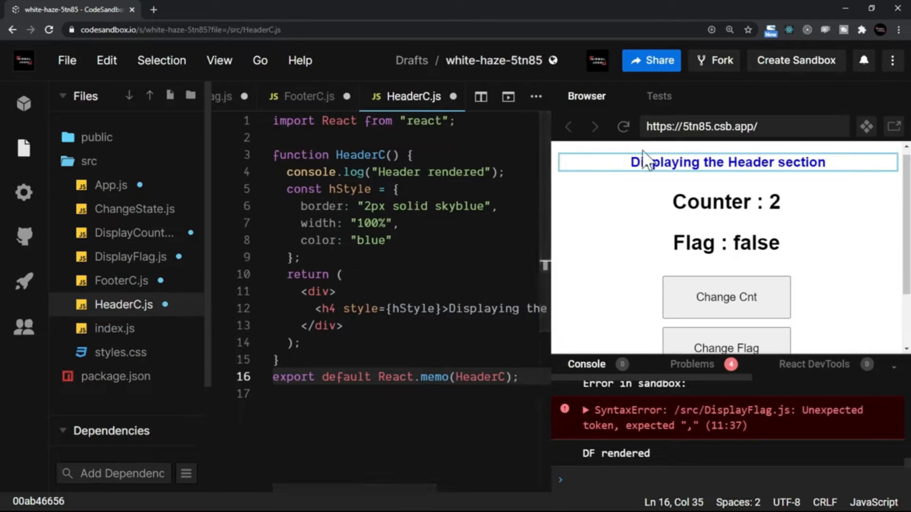
Rerun the memoized app in the Browser preview so it shows Flag : true with new render logs.
{"action": "left_click", "coordinate": [624, 127]}
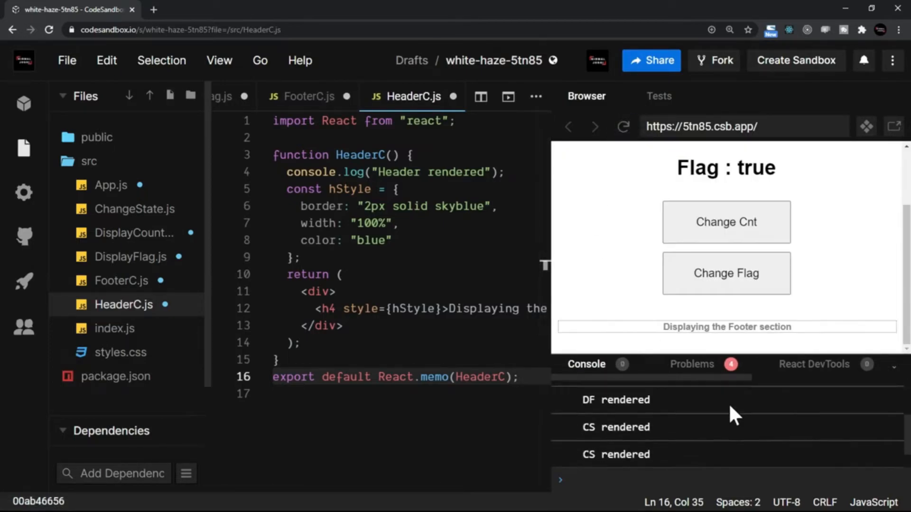
{"action": "left_click", "coordinate": [726, 244]}
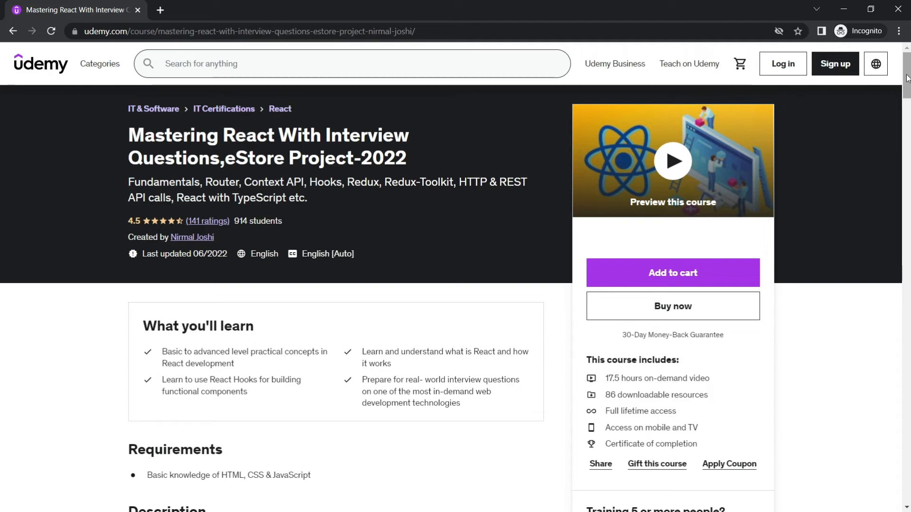
Scroll the Mastering React course page down to its Course content list of 14 sections.
{"action": "scroll", "scroll_direction": "down", "scroll_amount": 3}
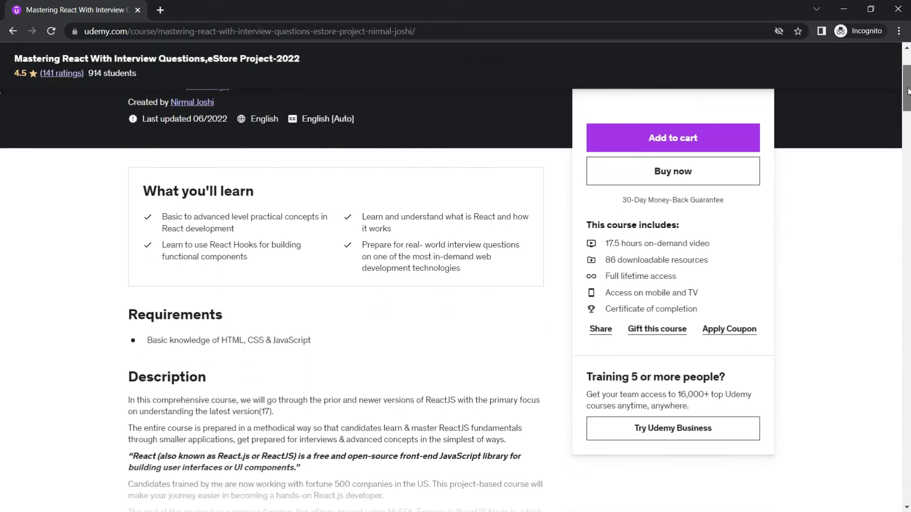
{"action": "scroll", "scroll_direction": "down", "scroll_amount": 3}
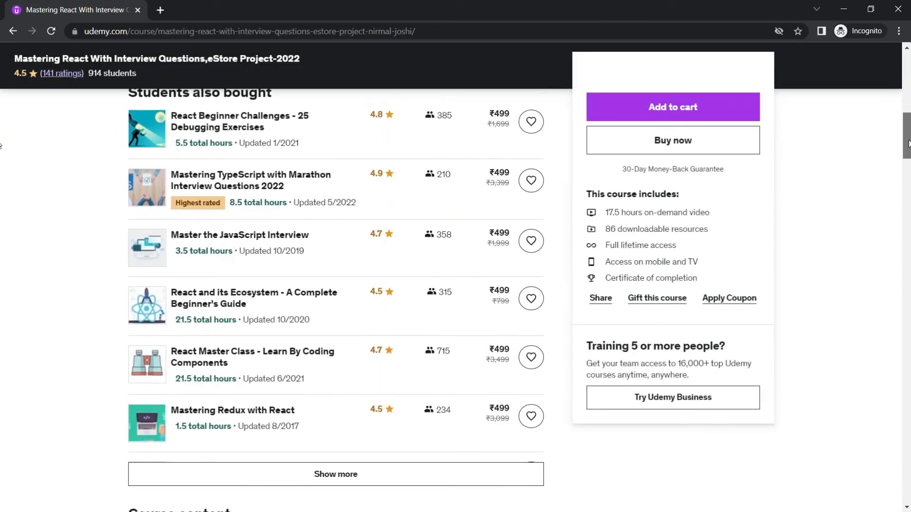
{"action": "scroll", "scroll_direction": "down", "scroll_amount": 3}
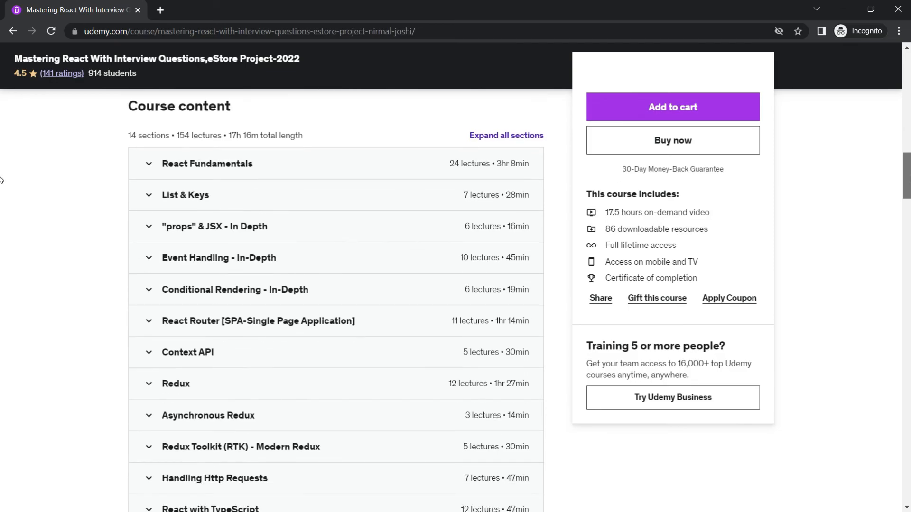